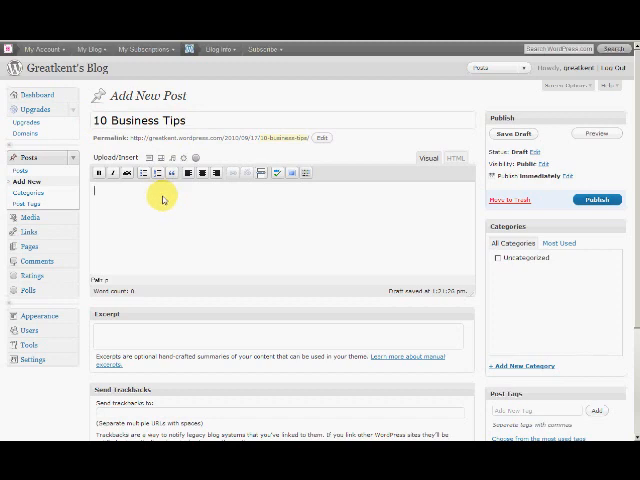
Step: Enter '10 Business Tips' in the post body and dismiss the Add Media window without inserting anything
{"action": "type", "text": "10 Business Tips"}
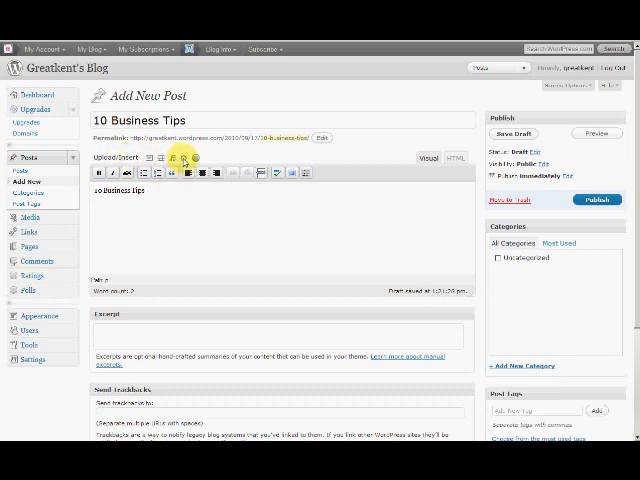
{"action": "left_click", "coordinate": [178, 158]}
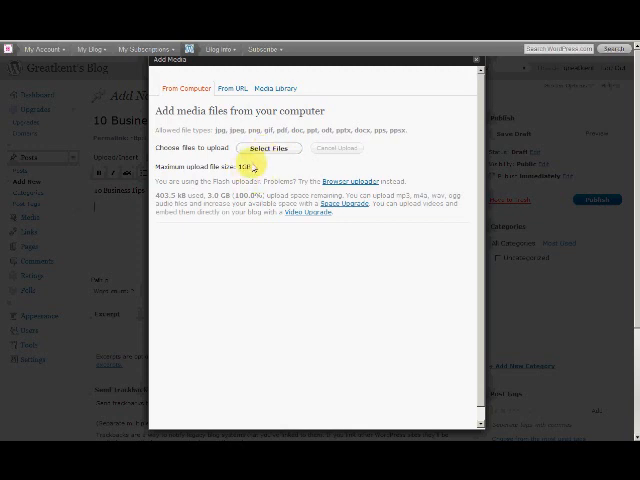
{"action": "mouse_move", "coordinate": [278, 388]}
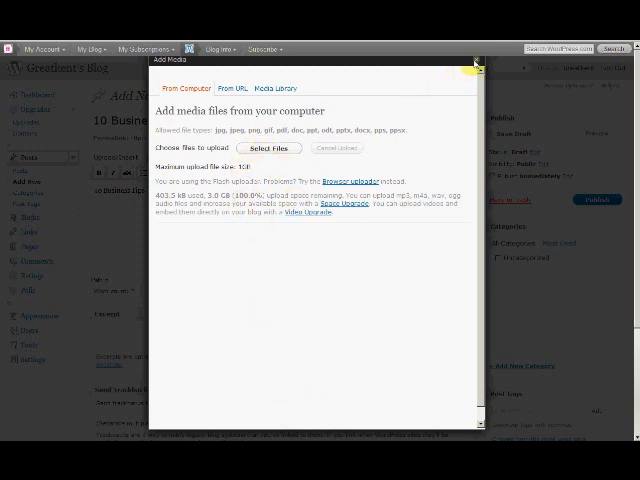
{"action": "left_click", "coordinate": [476, 66]}
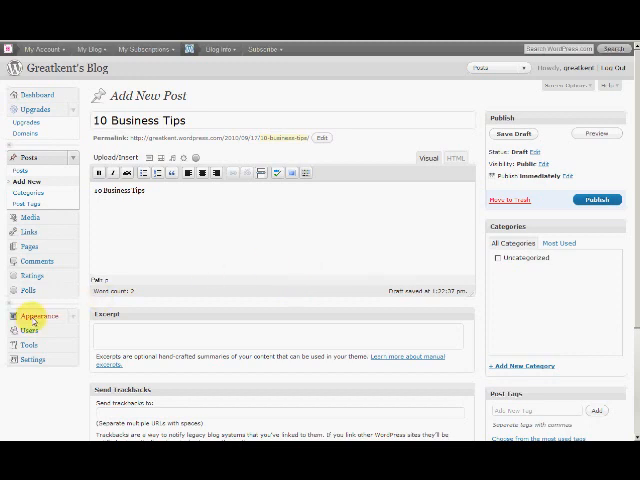
Step: From Appearance > Widgets, give the sidebar Blog Stats widget the title 'Number of visitors'
{"action": "left_click", "coordinate": [40, 316]}
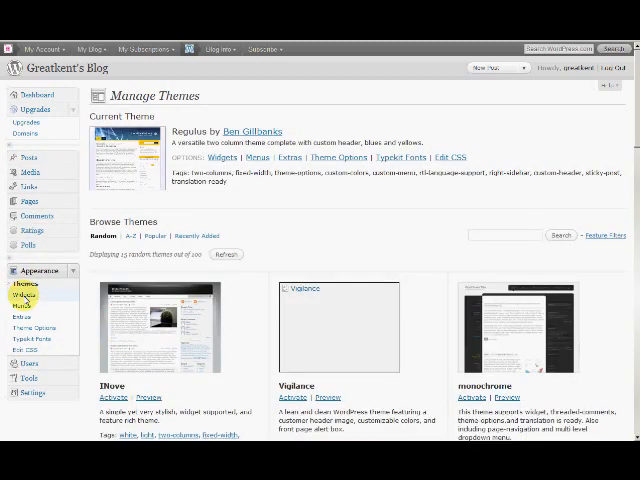
{"action": "left_click", "coordinate": [28, 294]}
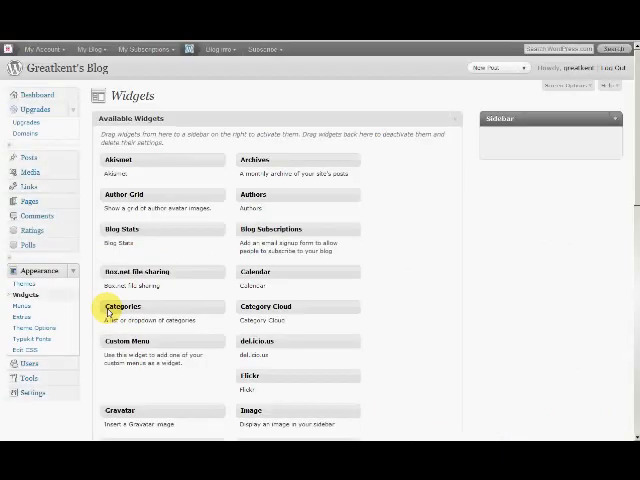
{"action": "mouse_move", "coordinate": [92, 168]}
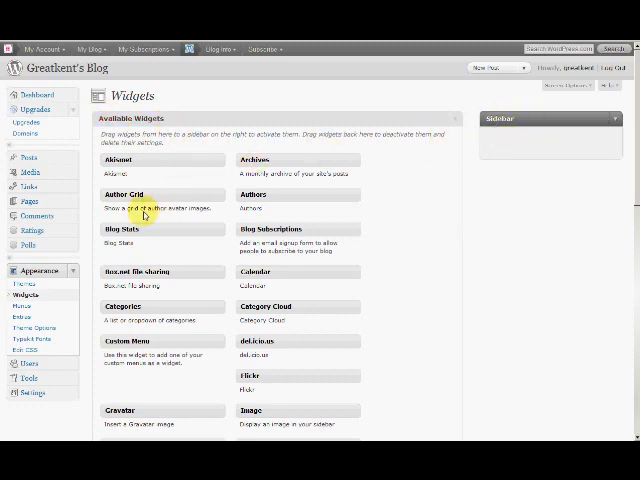
{"action": "mouse_move", "coordinate": [128, 224]}
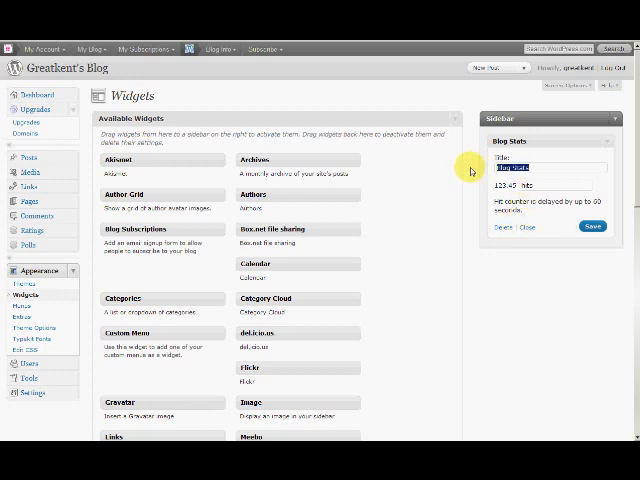
{"action": "type", "text": "Number of"}
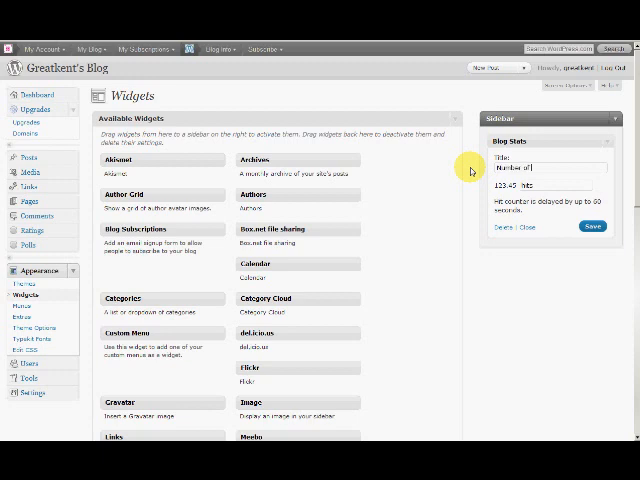
{"action": "type", "text": "visitors"}
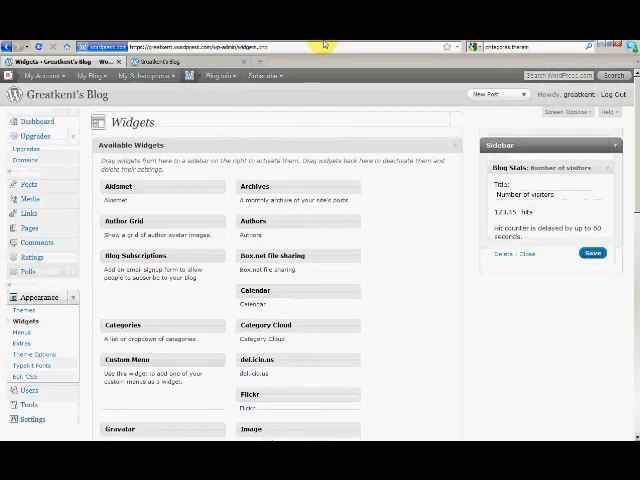
{"action": "left_click", "coordinate": [160, 62]}
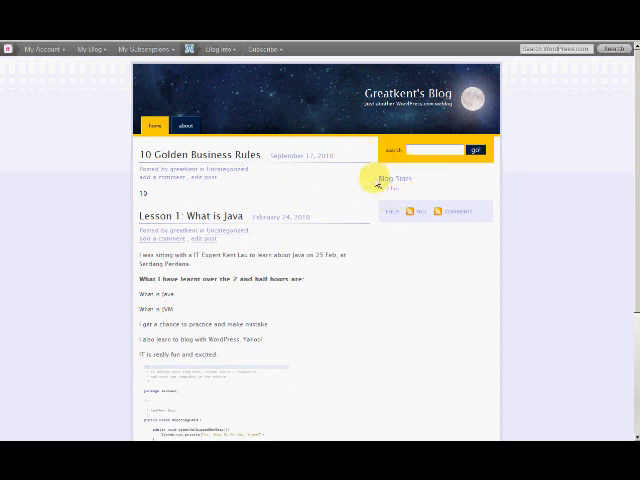
{"action": "mouse_move", "coordinate": [376, 188]}
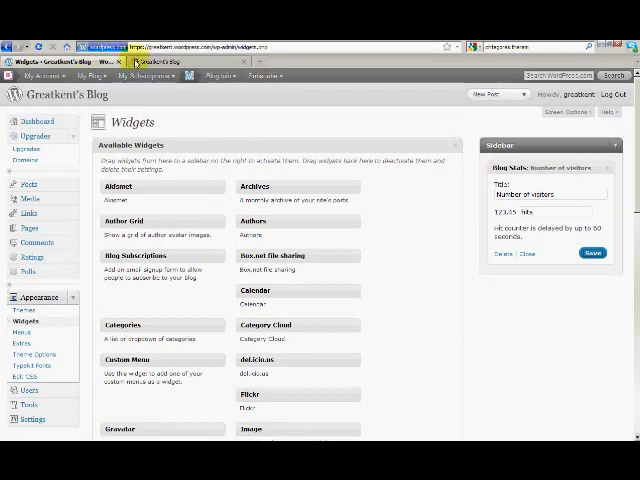
{"action": "left_click", "coordinate": [164, 60]}
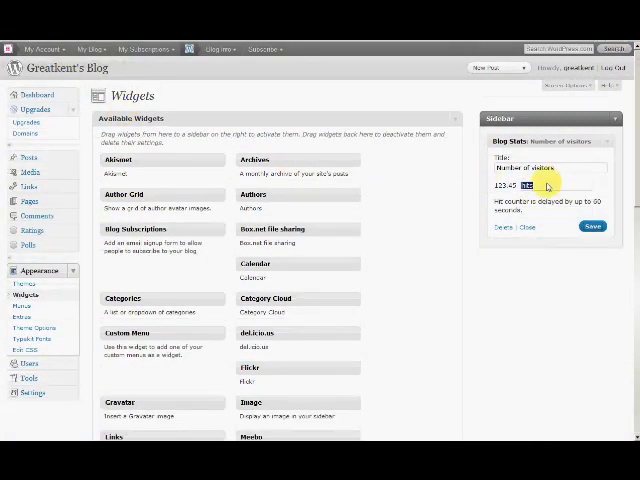
{"action": "mouse_move", "coordinate": [316, 214]}
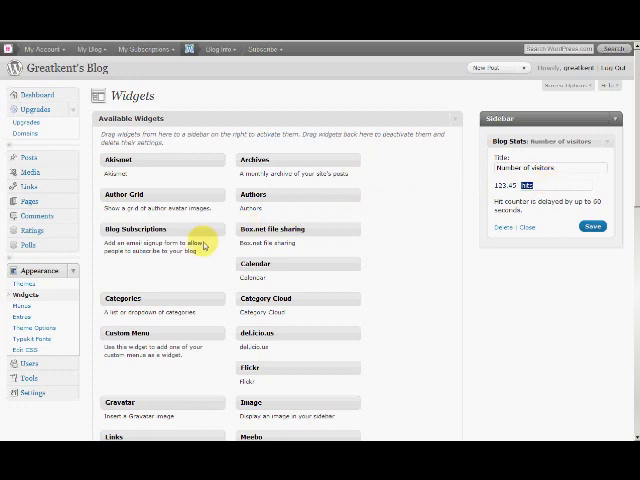
Step: Save the Blog Stats widget and drag the Links widget into the sidebar beneath it
{"action": "scroll", "scroll_direction": "down", "scroll_amount": 3}
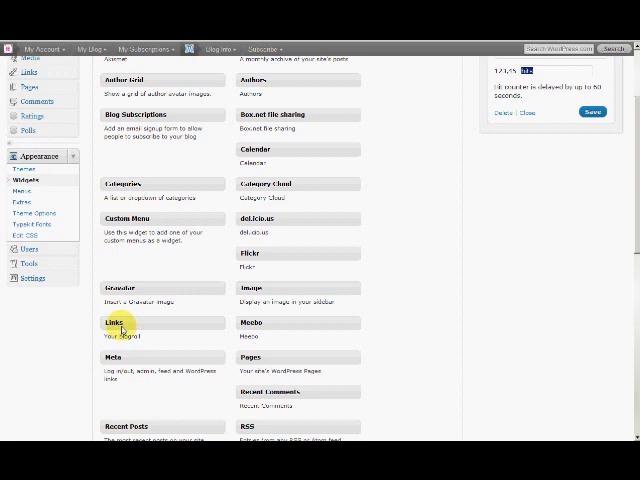
{"action": "left_click_drag", "start_coordinate": [118, 328], "coordinate": [504, 126]}
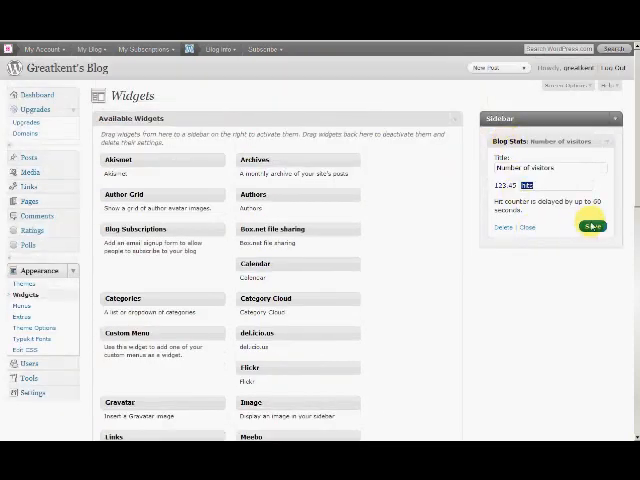
{"action": "left_click", "coordinate": [596, 224]}
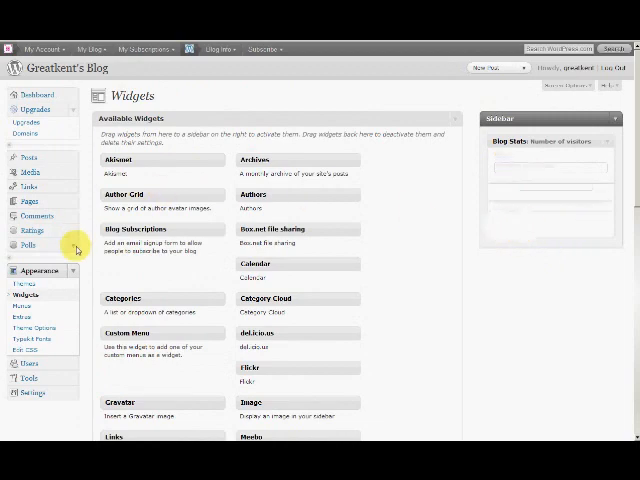
Step: Restrict the Links widget to show only the Blogroll link category
{"action": "scroll", "scroll_direction": "down", "scroll_amount": 3}
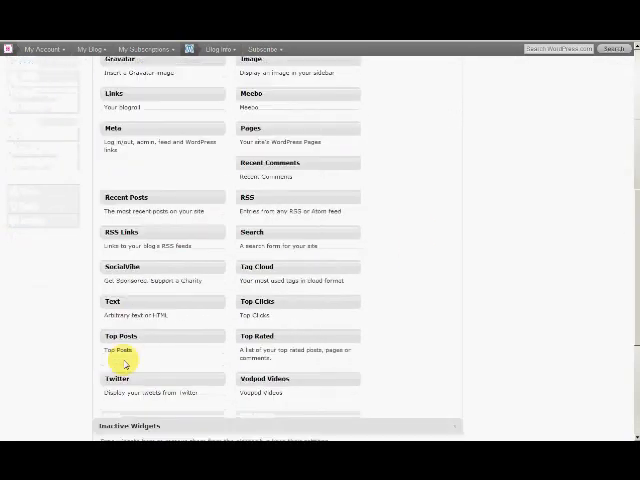
{"action": "scroll", "scroll_direction": "up", "scroll_amount": 3}
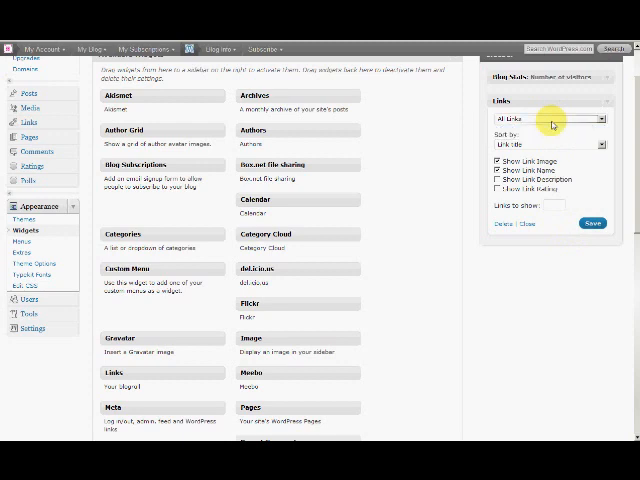
{"action": "left_click", "coordinate": [556, 116]}
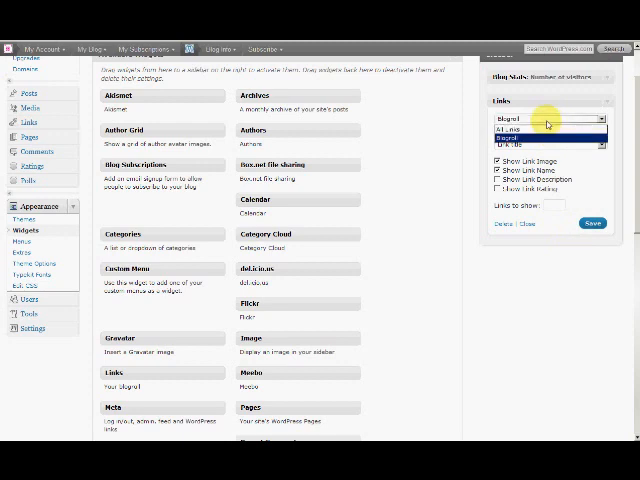
{"action": "left_click", "coordinate": [530, 144]}
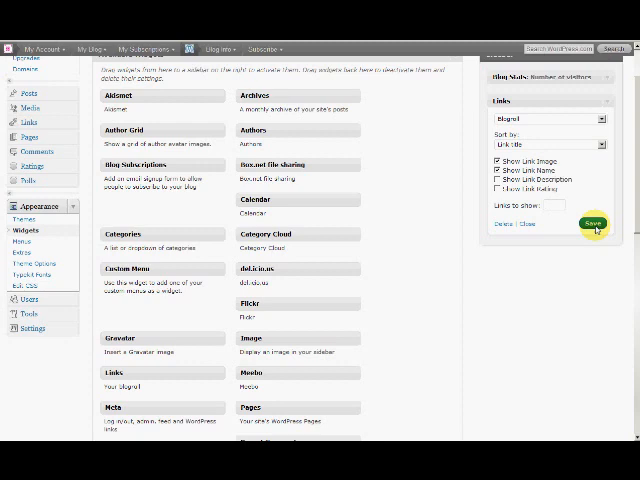
{"action": "left_click", "coordinate": [594, 224]}
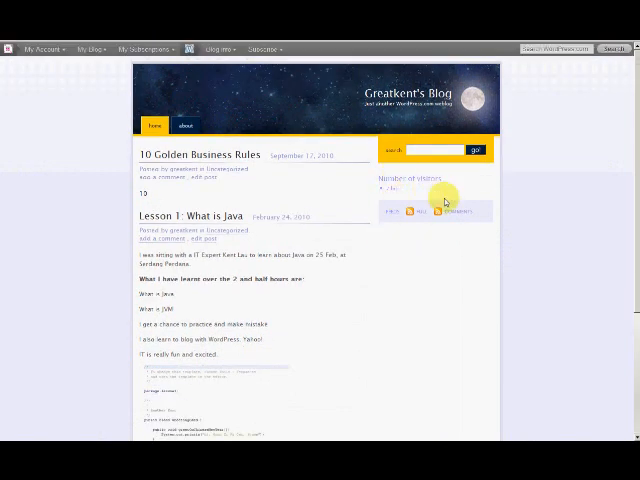
{"action": "mouse_move", "coordinate": [472, 222]}
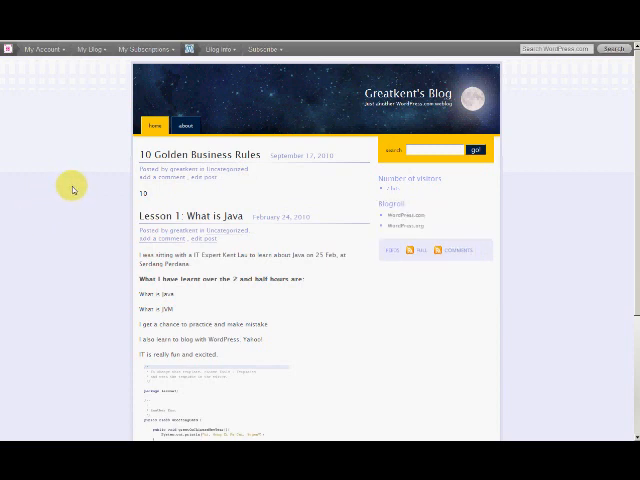
{"action": "mouse_move", "coordinate": [410, 220]}
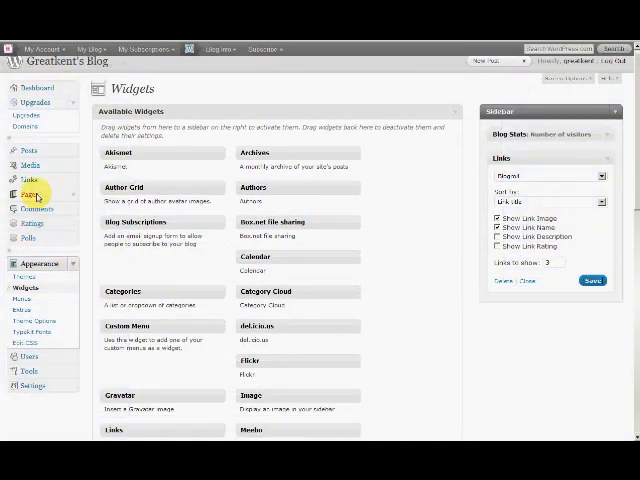
Step: Create a Blogroll link named 'Learn Mandarin Lesson' with the description 'Learn Mandarin Lesson'
{"action": "left_click", "coordinate": [32, 180]}
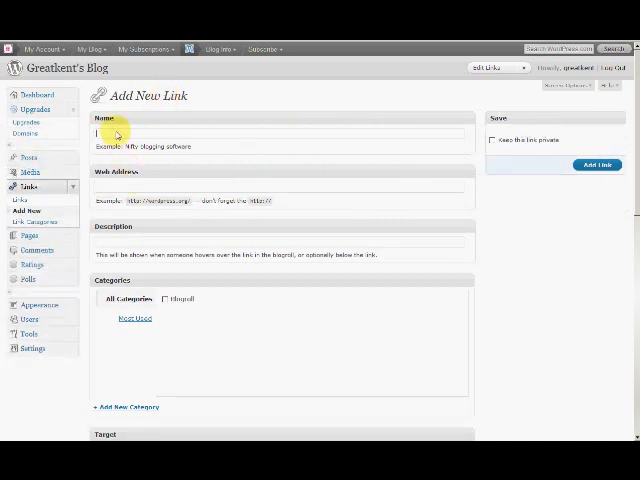
{"action": "type", "text": "Learn"}
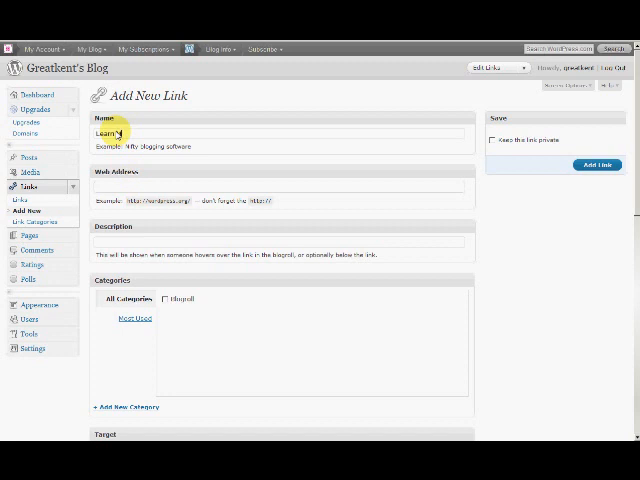
{"action": "type", "text": "Mandarin Lesson"}
{"action": "left_click", "coordinate": [278, 186]}
{"action": "type", "text": "http://www.learn-mandarin-lesson.com"}
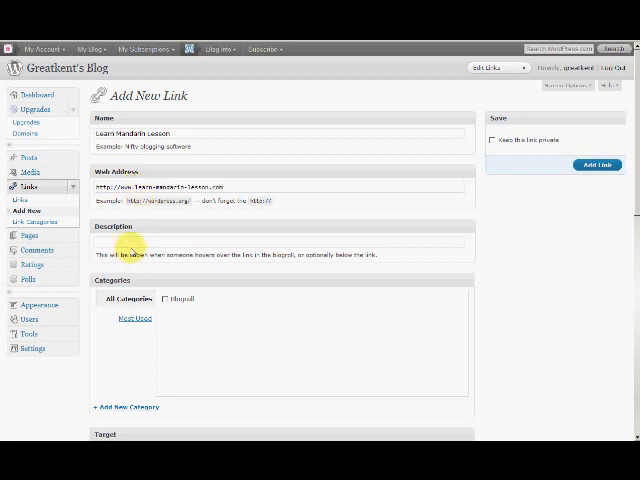
{"action": "type", "text": "Learn Mandarin Lesson"}
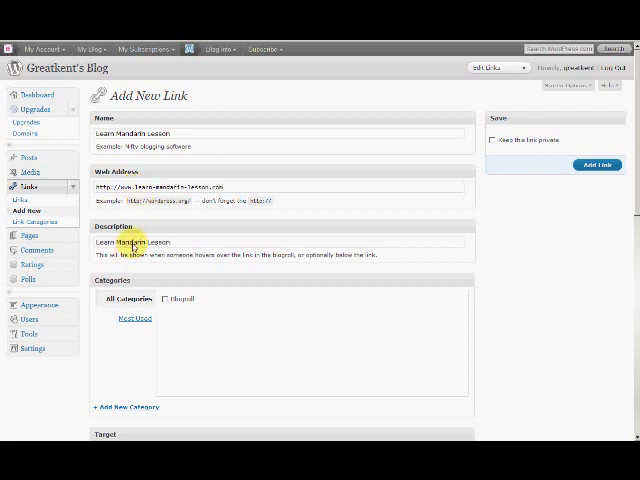
{"action": "mouse_move", "coordinate": [164, 300]}
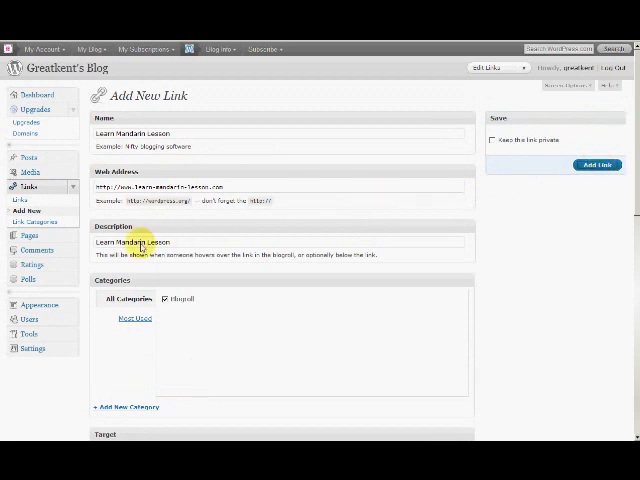
{"action": "scroll", "scroll_direction": "down", "scroll_amount": 3}
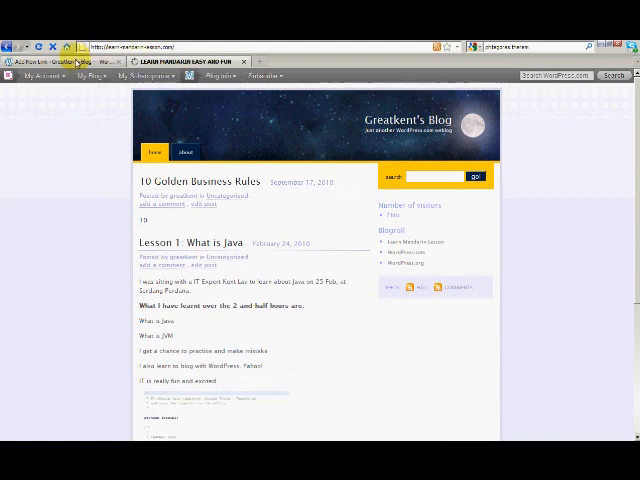
Step: Return to the admin Add New Link page confirming the link was added
{"action": "left_click", "coordinate": [184, 60]}
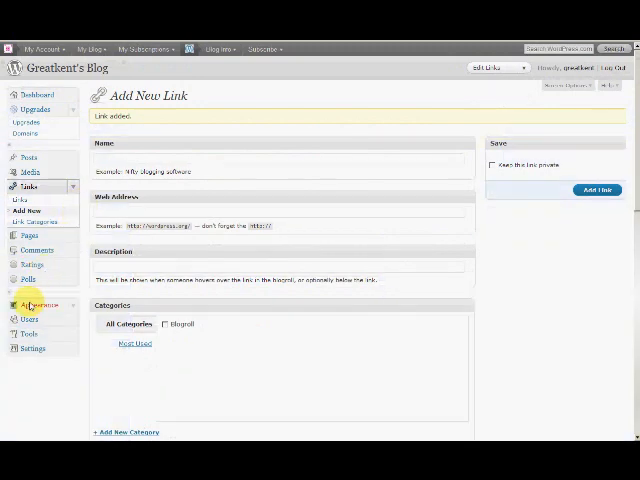
{"action": "mouse_move", "coordinate": [72, 312]}
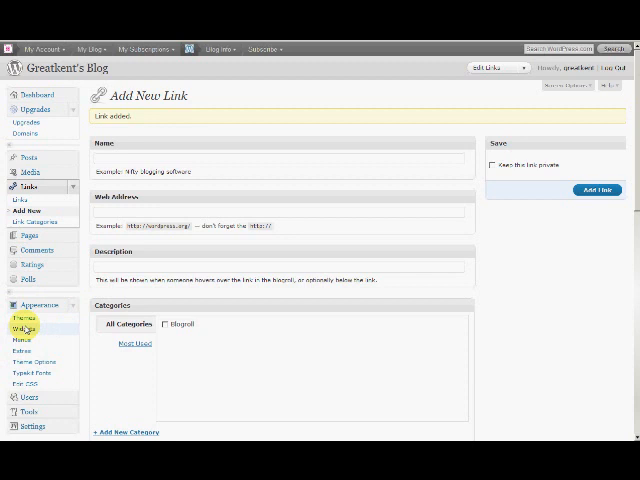
Step: Drag the Calendar widget into the sidebar under Blog Stats and Links and expand its options
{"action": "left_click", "coordinate": [24, 328]}
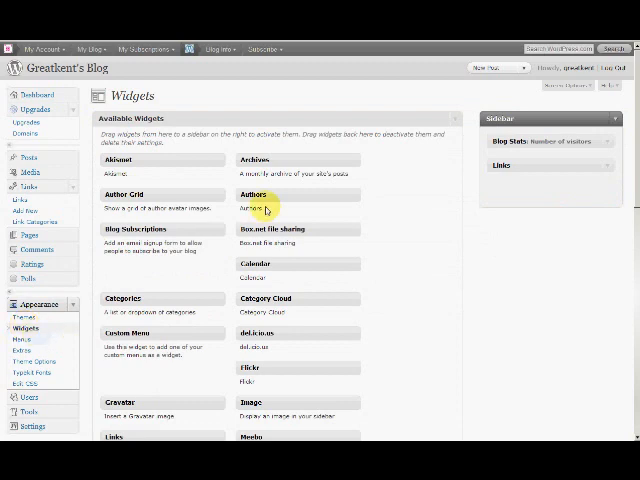
{"action": "scroll", "scroll_direction": "down", "scroll_amount": 3}
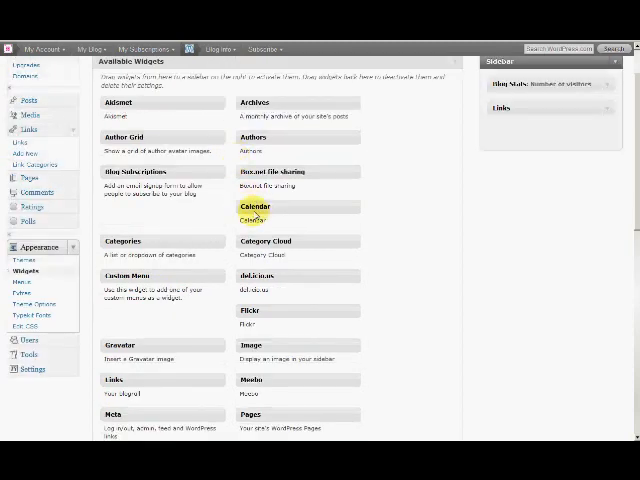
{"action": "left_click_drag", "start_coordinate": [252, 210], "coordinate": [512, 136]}
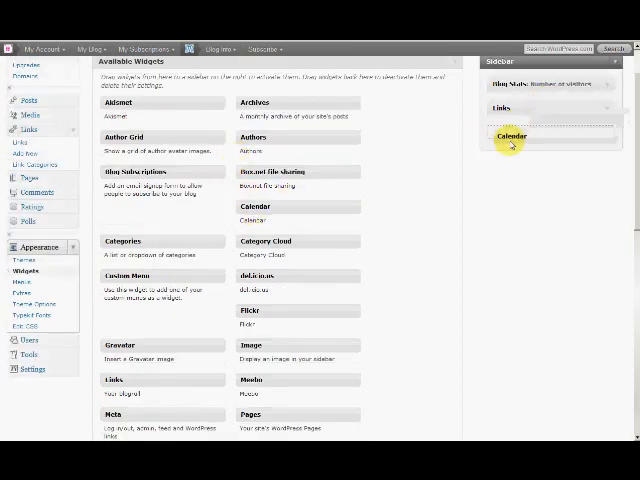
{"action": "left_click", "coordinate": [512, 136]}
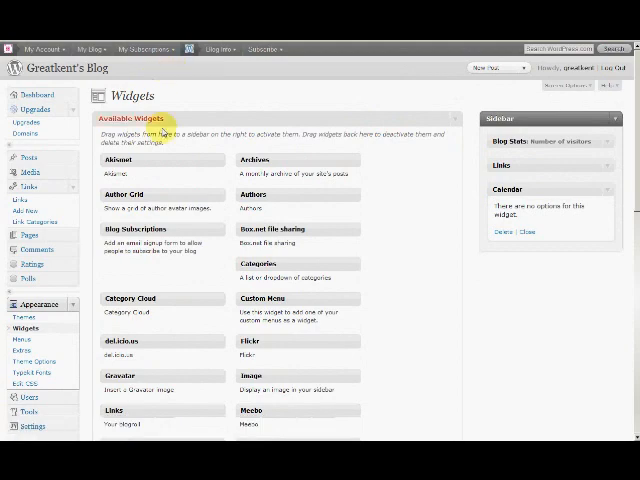
{"action": "left_click", "coordinate": [144, 48]}
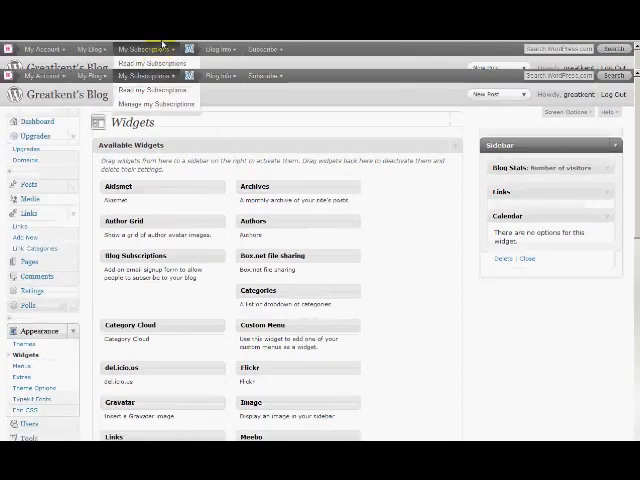